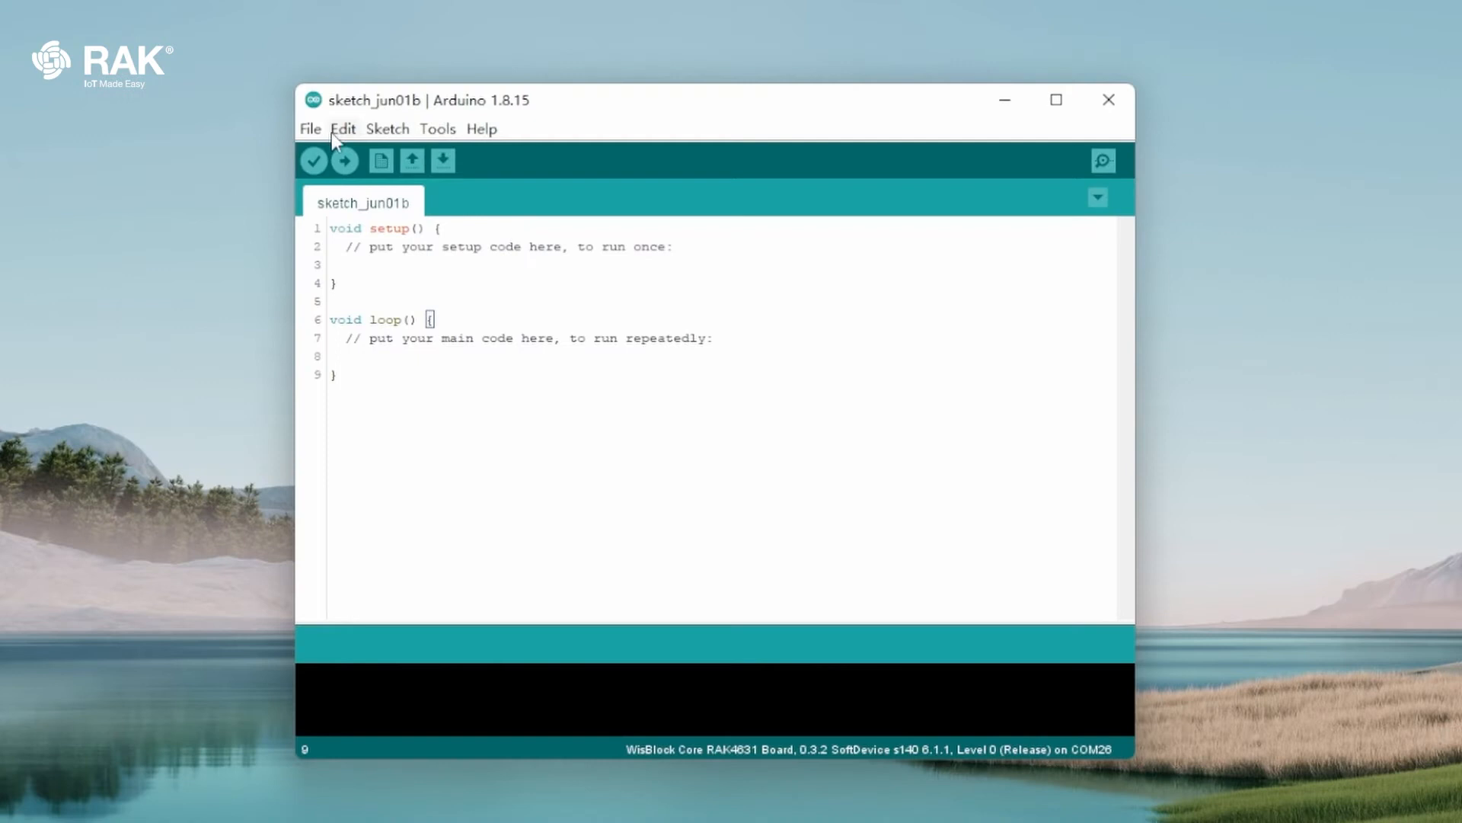
- Open the RAK18001_Buzzer example sketch and select COM26 as the upload port
{"action": "left_click", "coordinate": [437, 128]}
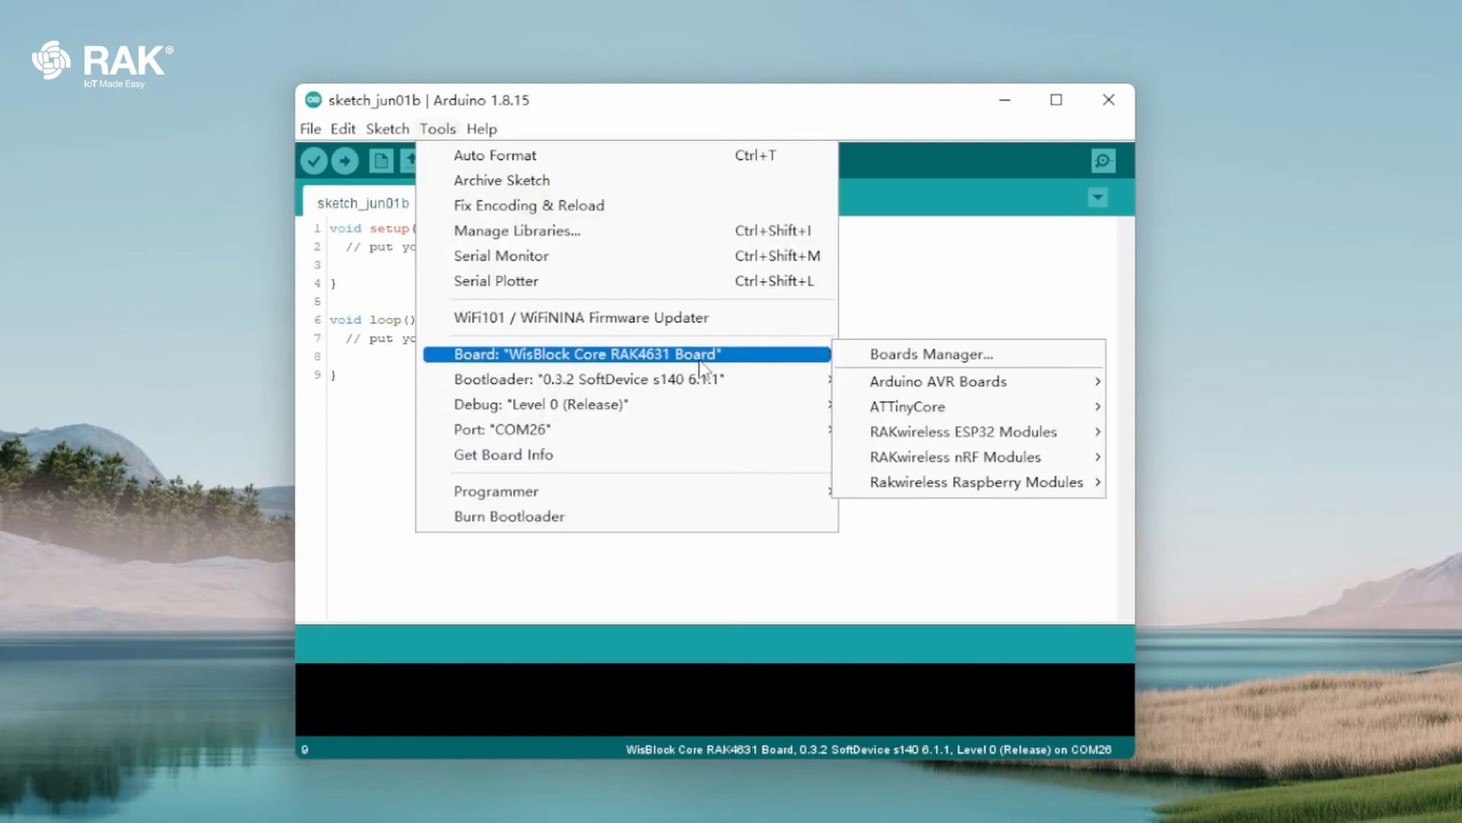
{"action": "mouse_move", "coordinate": [956, 457]}
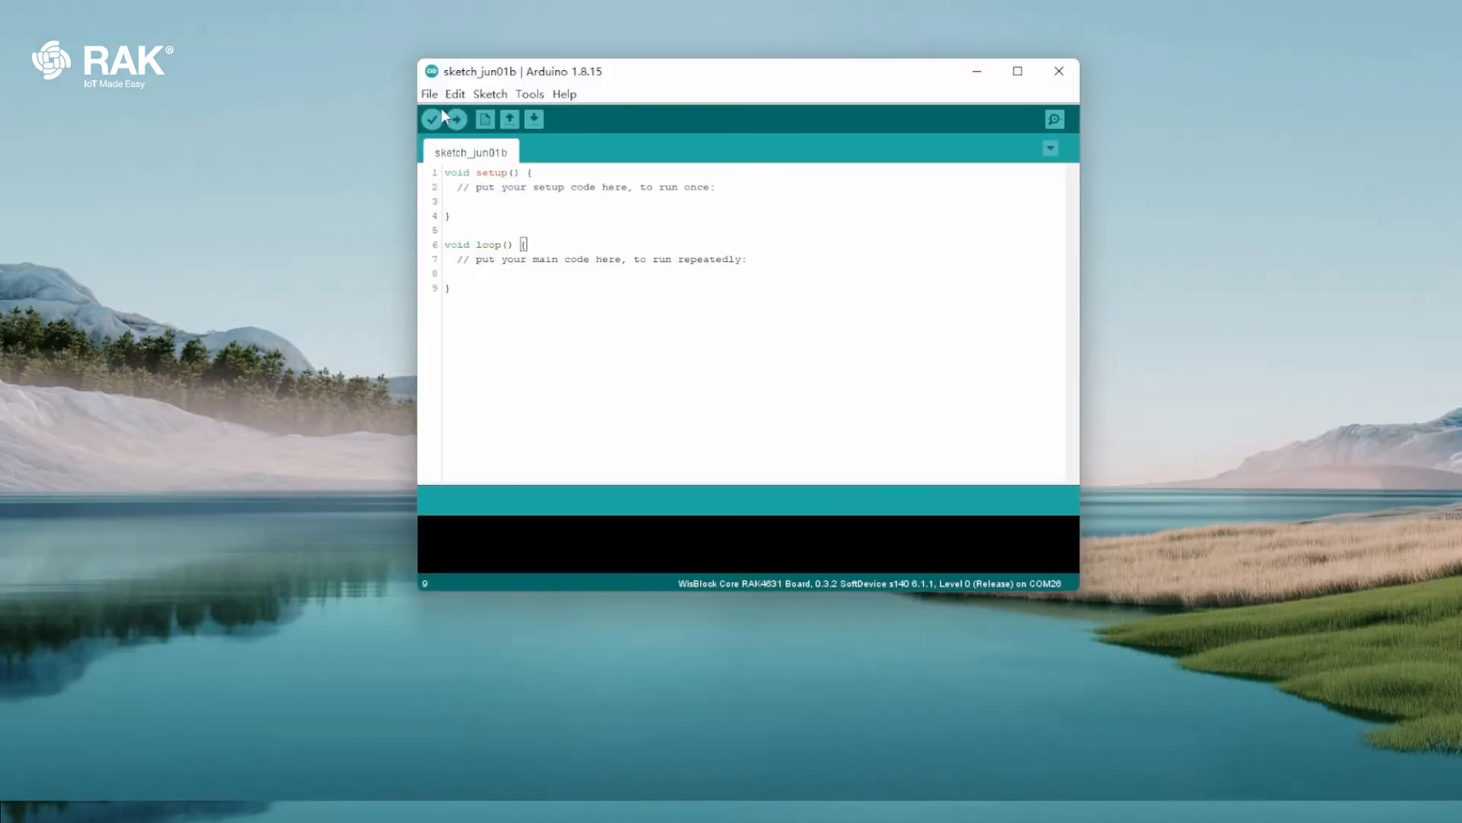
{"action": "left_click", "coordinate": [428, 93]}
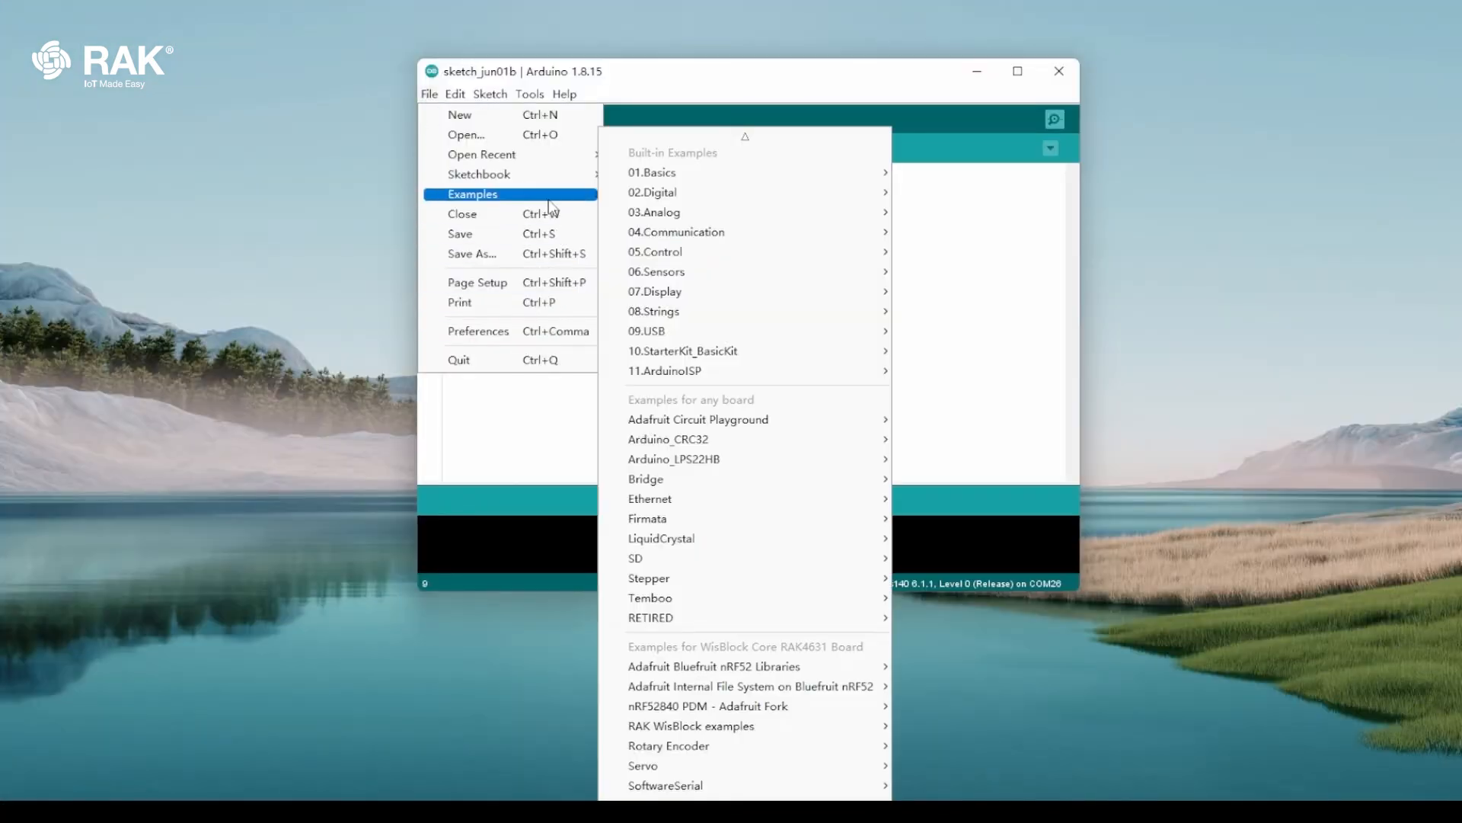
{"action": "mouse_move", "coordinate": [690, 725]}
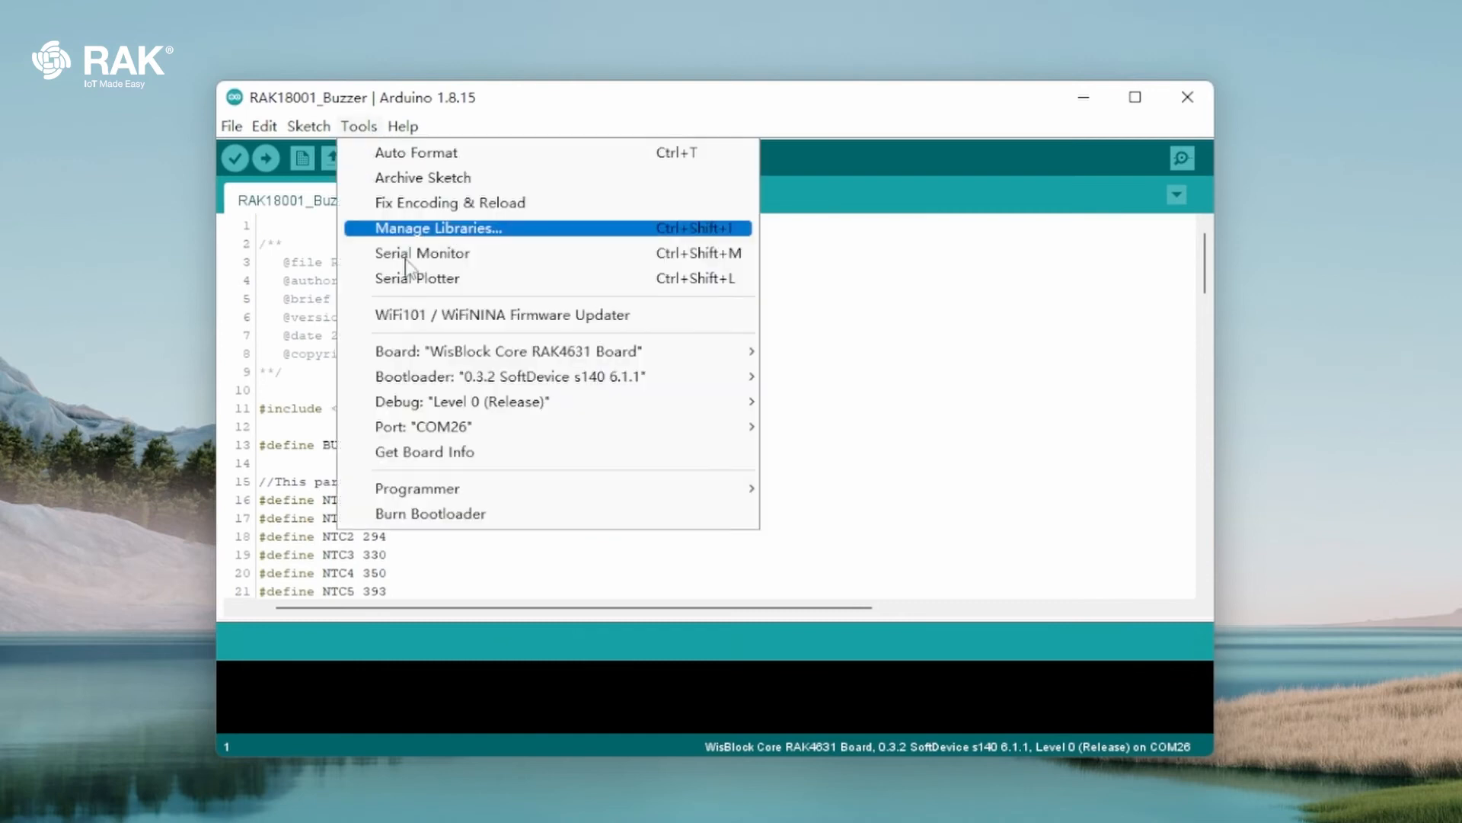
{"action": "mouse_move", "coordinate": [424, 427]}
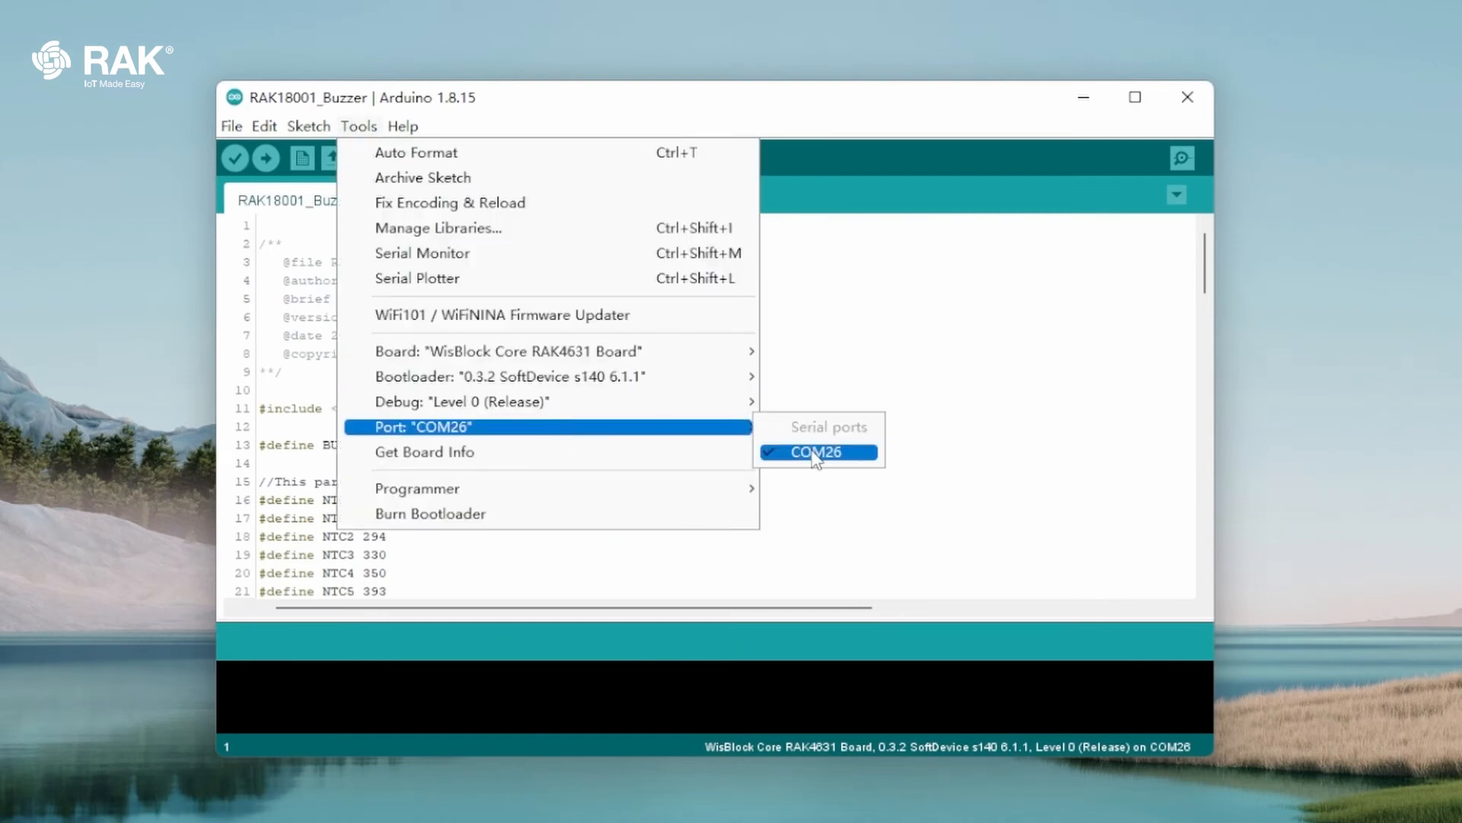
{"action": "left_click", "coordinate": [265, 157]}
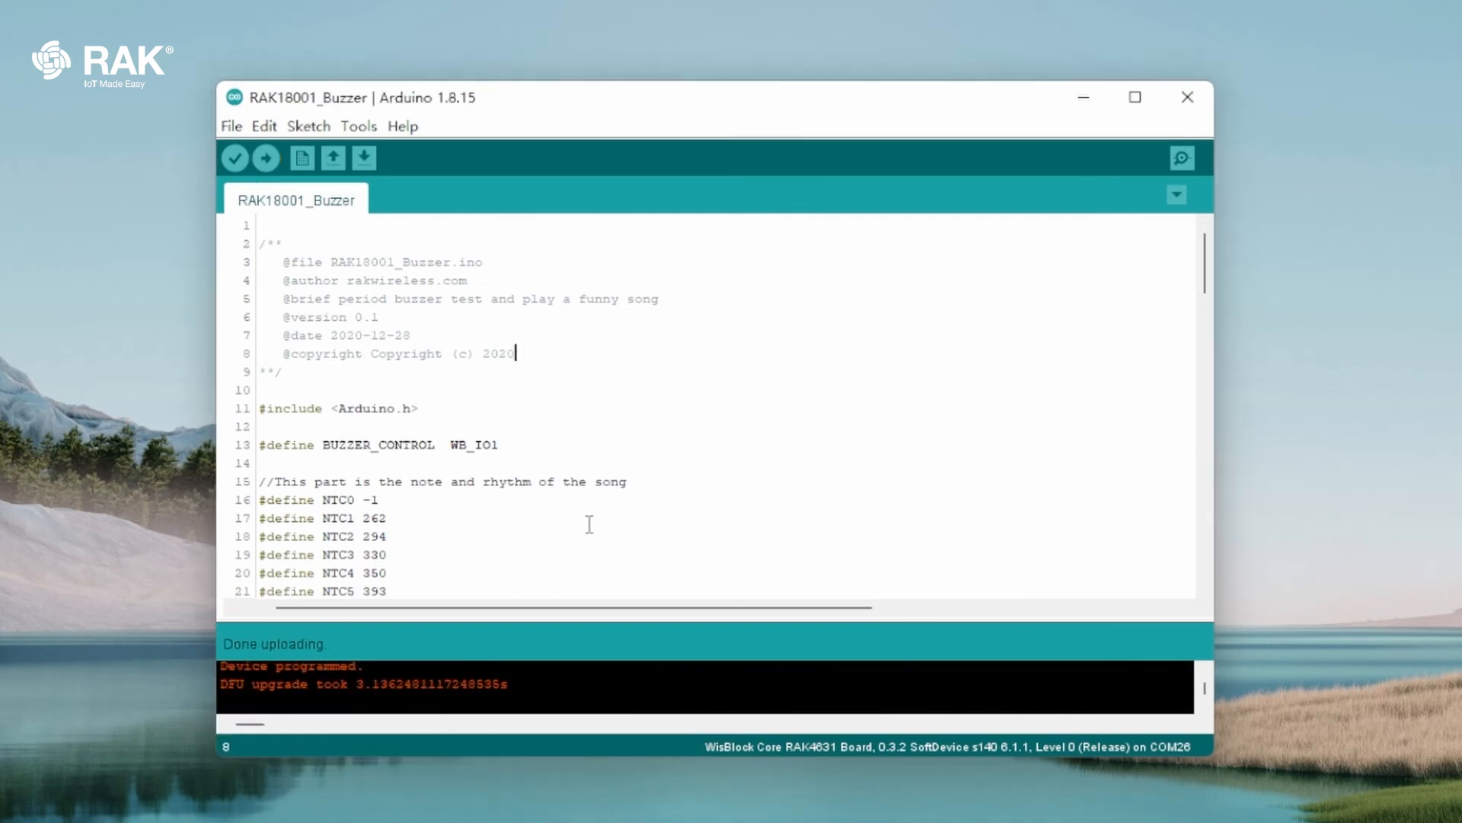
{"action": "mouse_move", "coordinate": [1087, 221]}
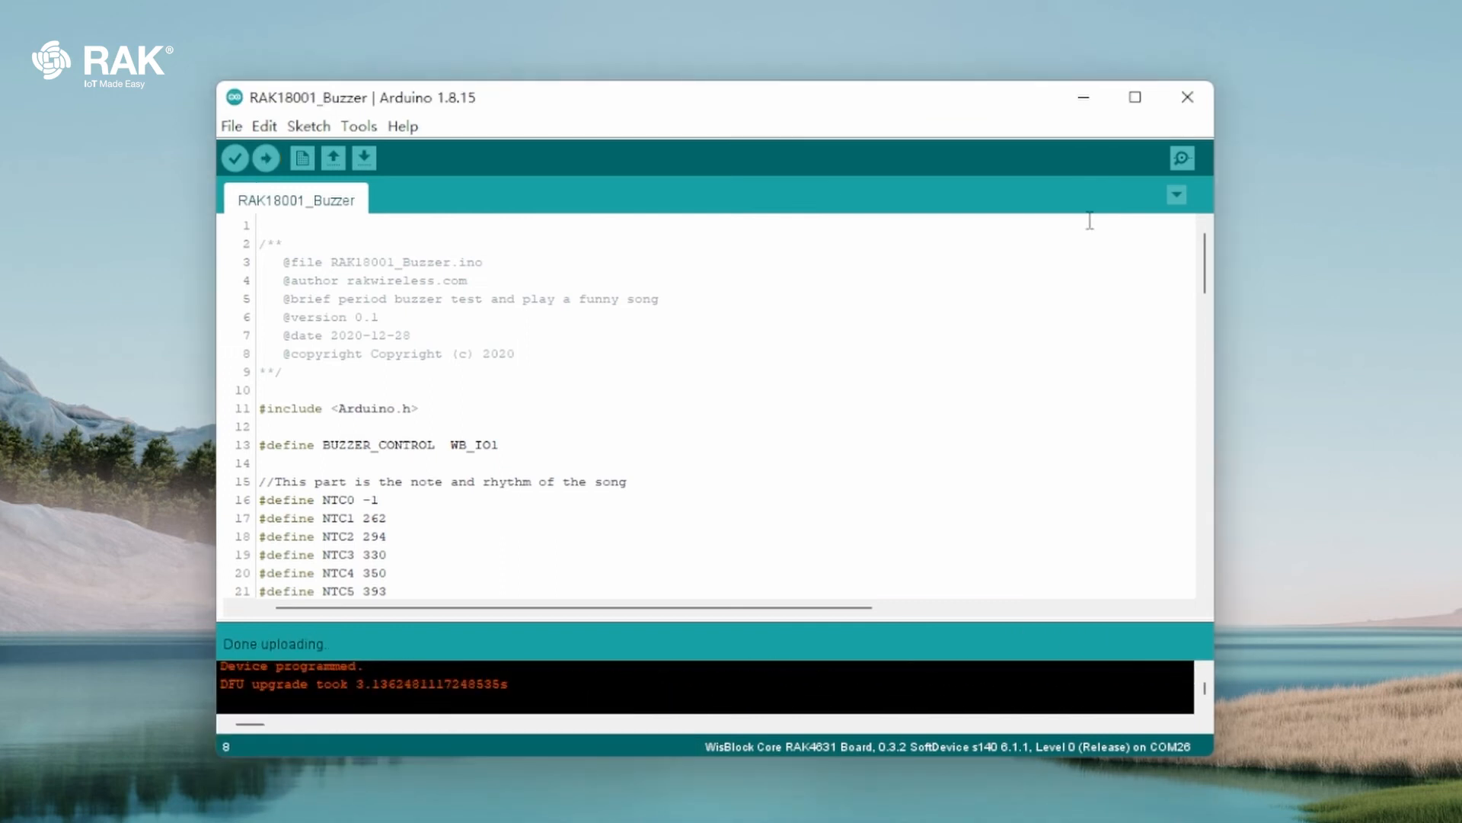